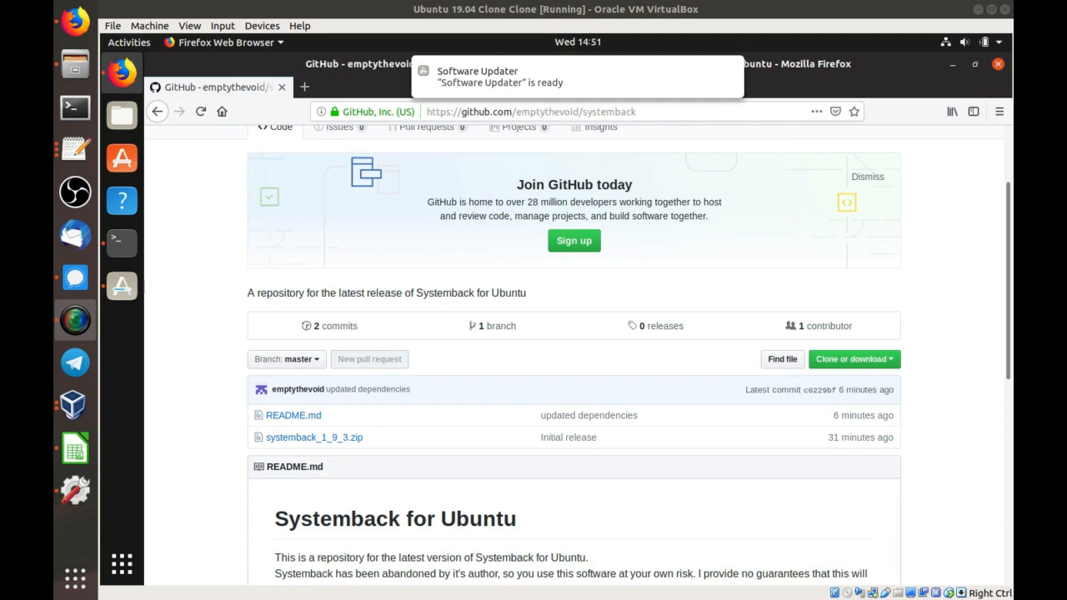
Scroll the README to Getting Started with the apt update, dependency and dpkg commands.
right_click(121, 286)
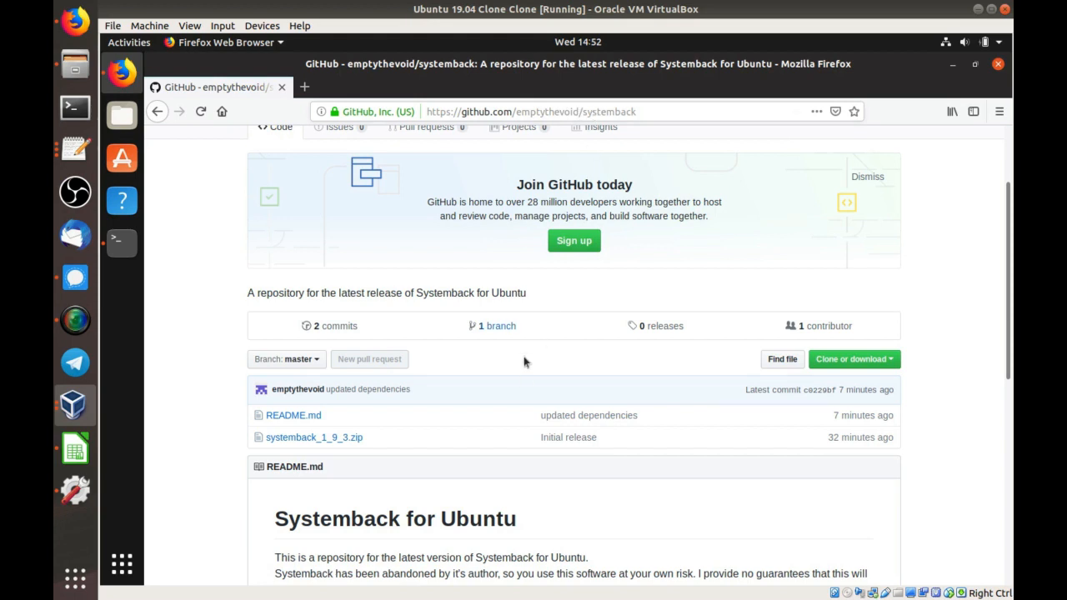
scroll("down", 3)
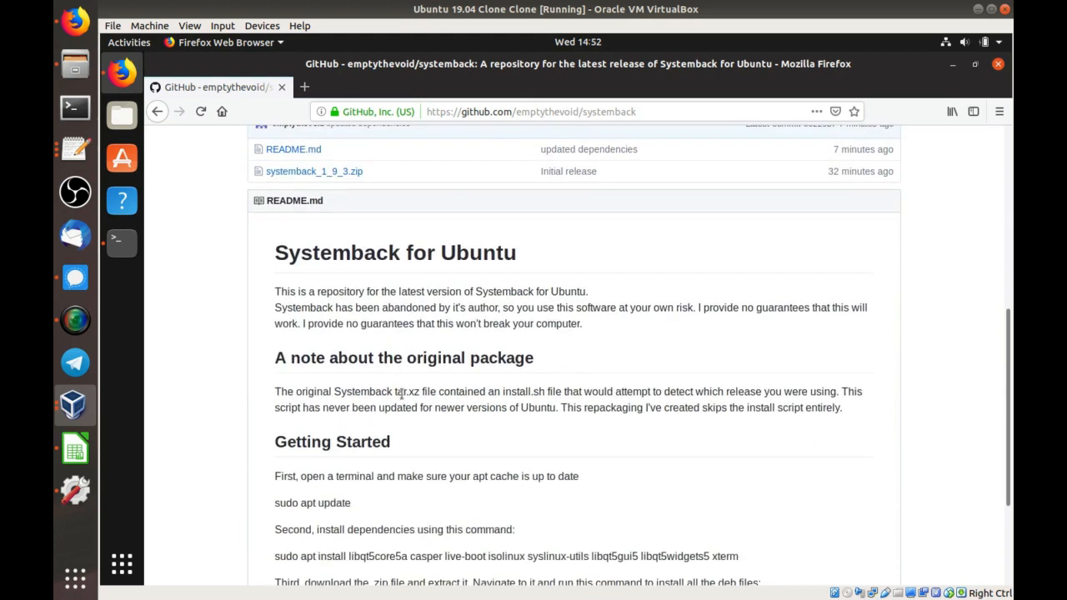
scroll("down", 3)
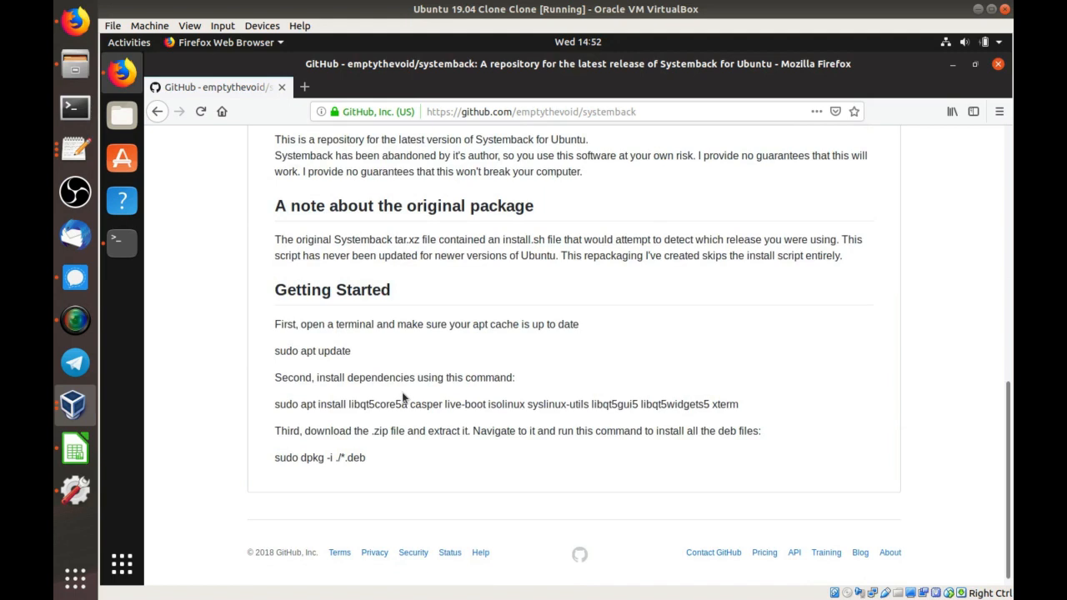
mouse_move(323, 406)
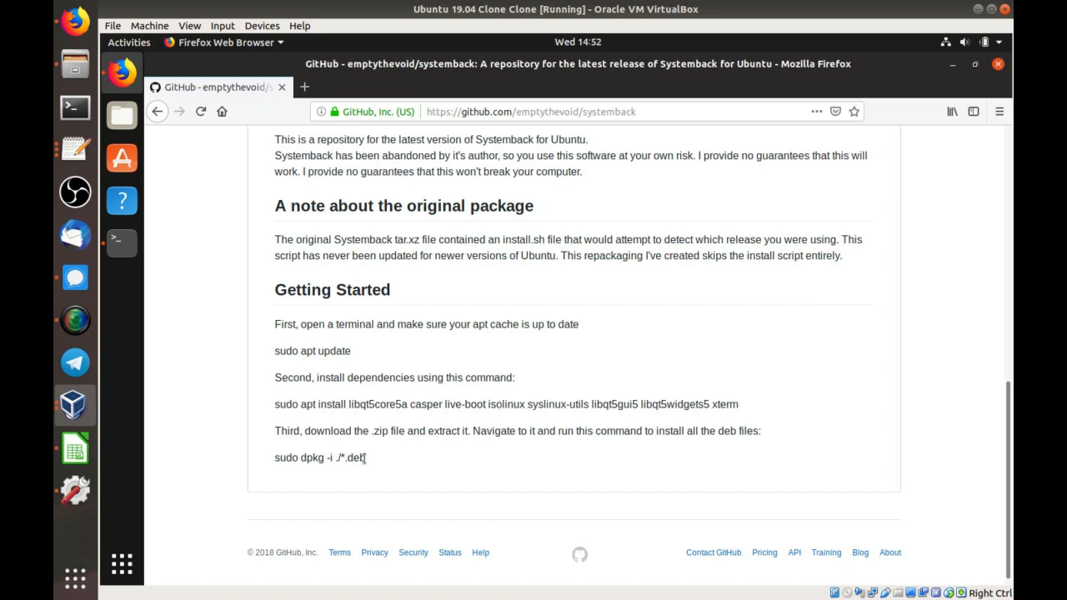
scroll("up", 3)
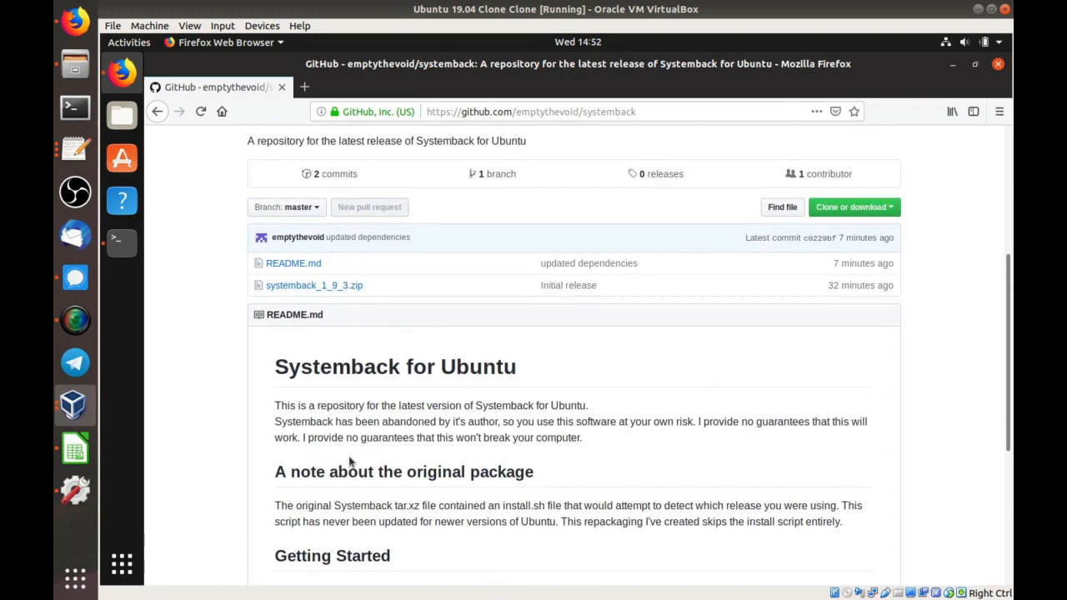
scroll("down", 3)
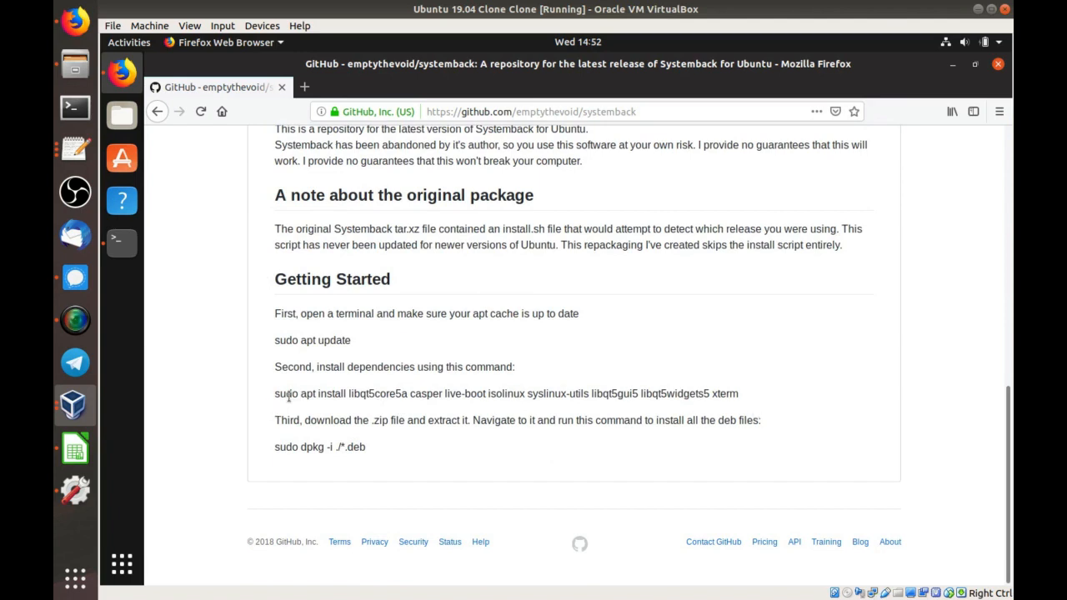
mouse_move(449, 411)
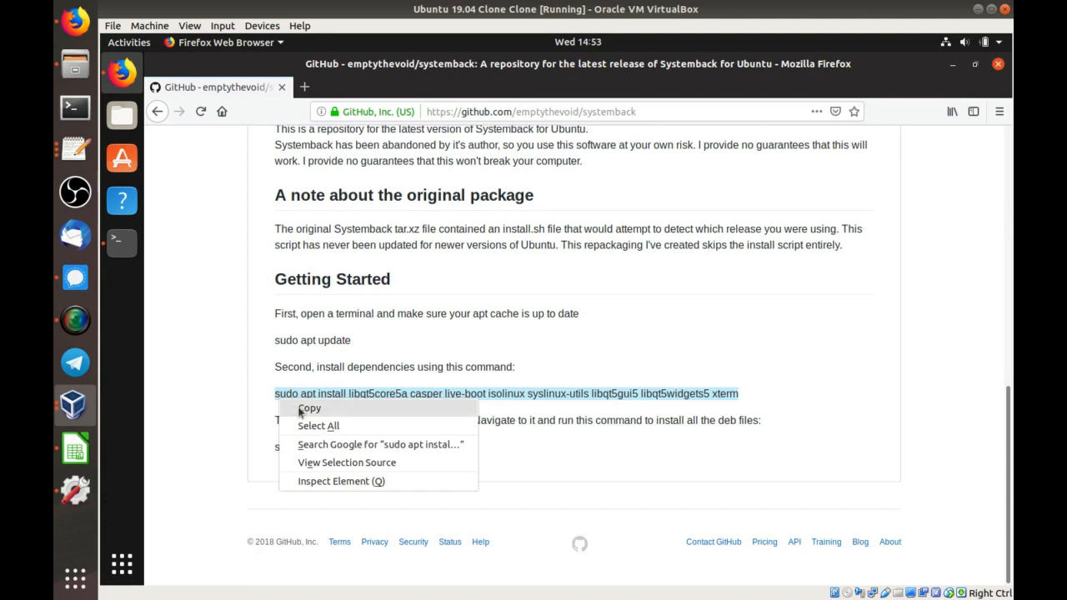
Paste the README's apt dependency install command into Terminal and confirm it with y.
left_click(121, 242)
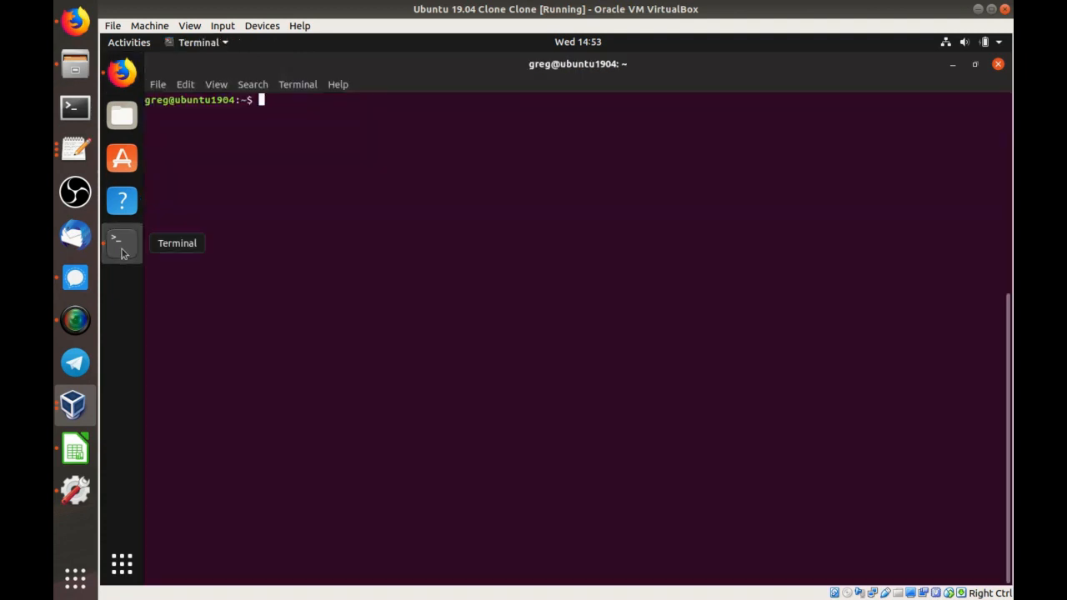
right_click(321, 250)
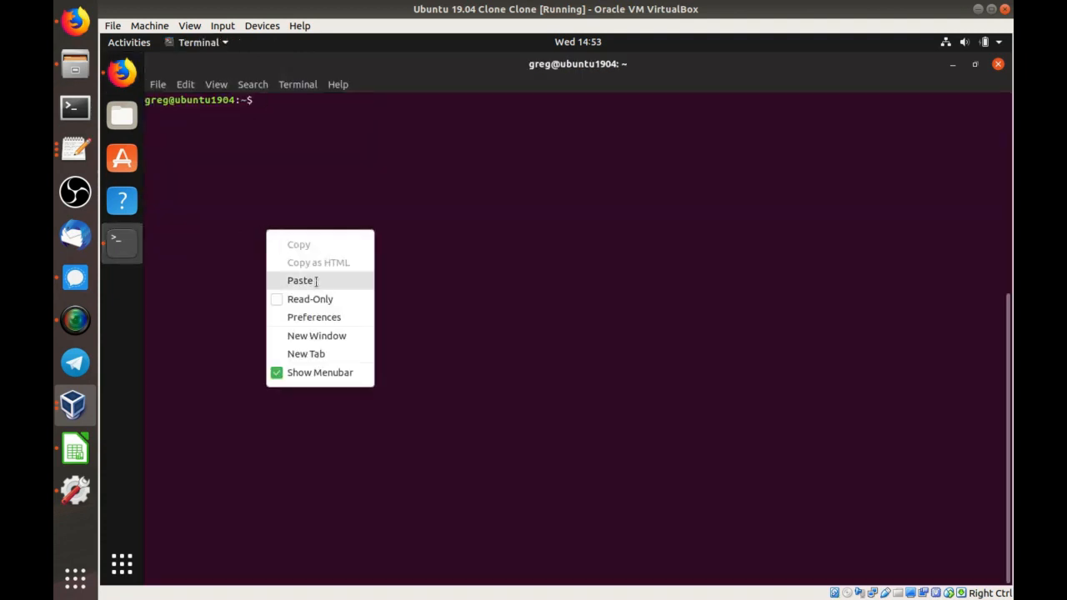
left_click(300, 280)
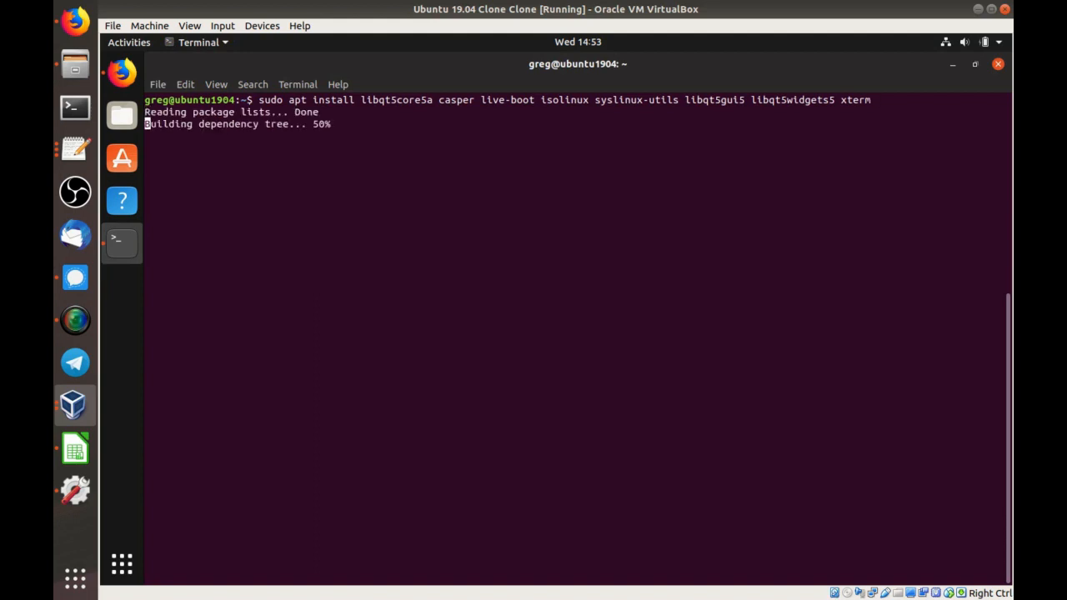
type("y")
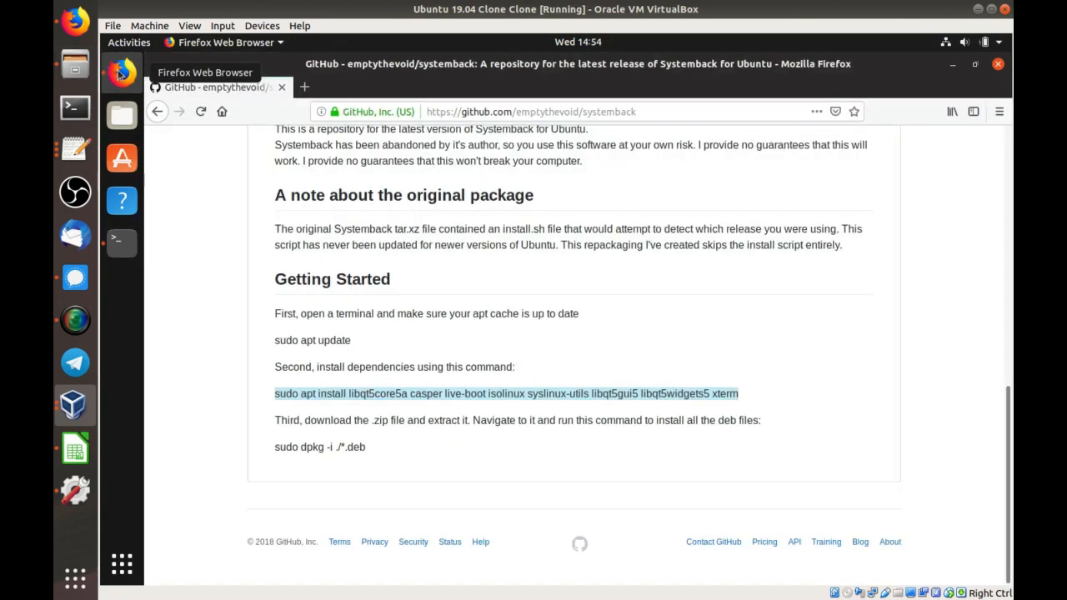
Download systemback_1_9_3.zip from the repository and save the file to disk.
scroll("up", 3)
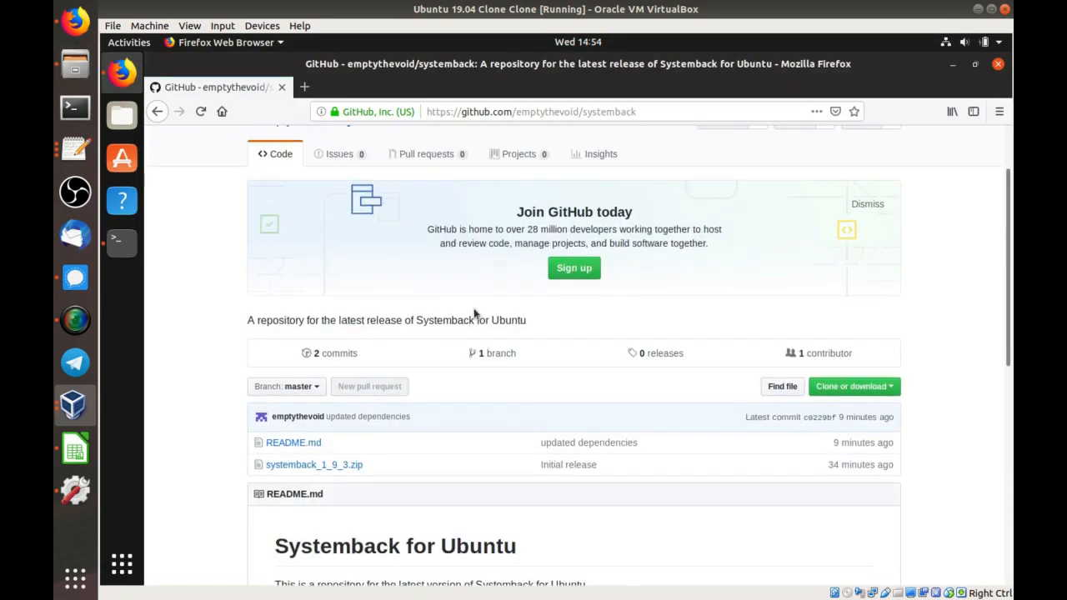
left_click(314, 464)
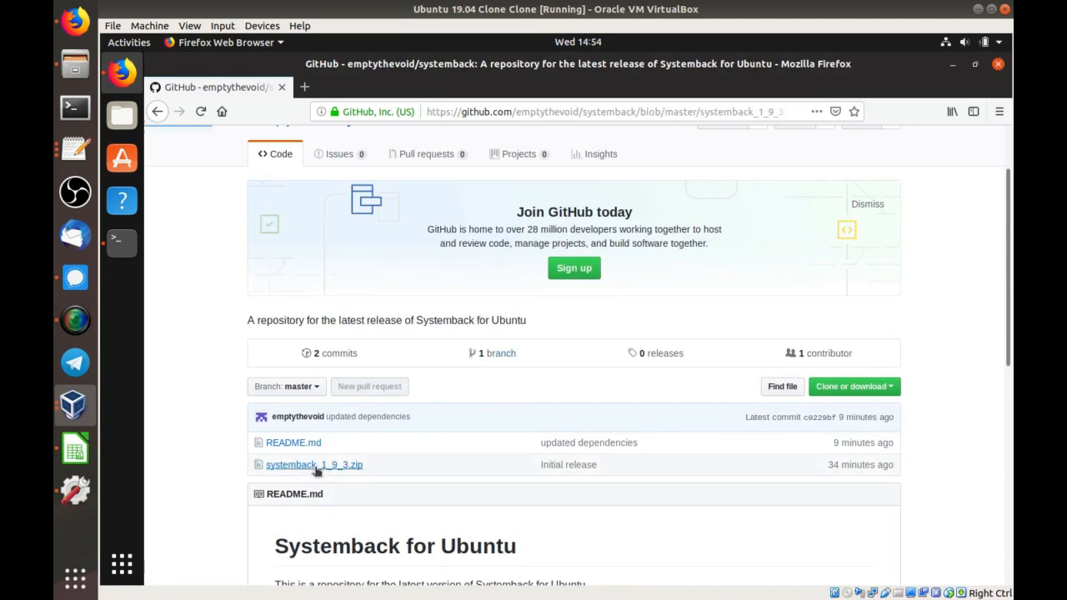
left_click(314, 465)
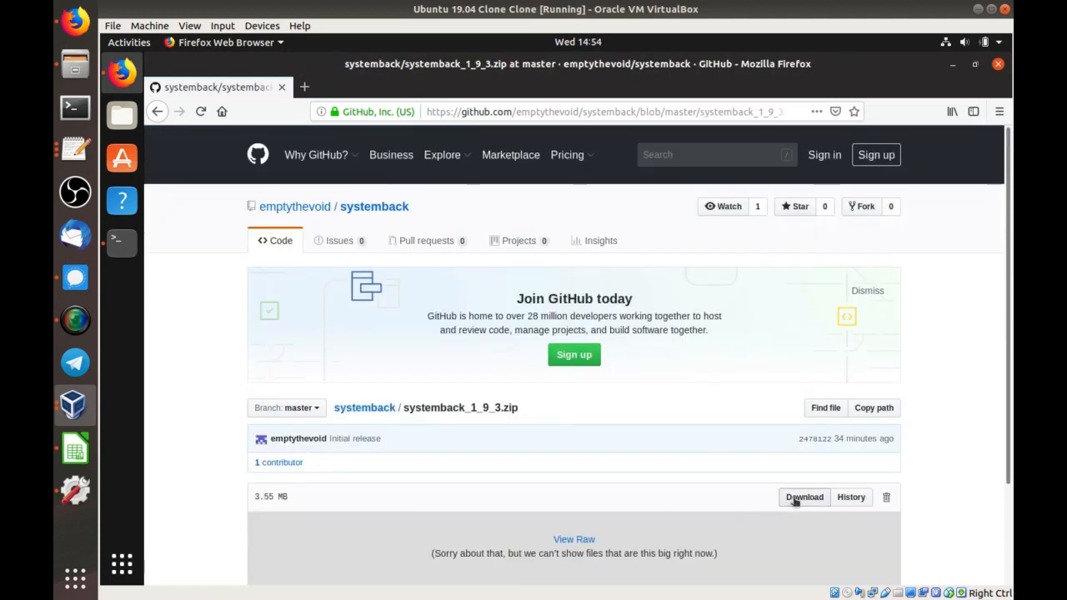
left_click(804, 497)
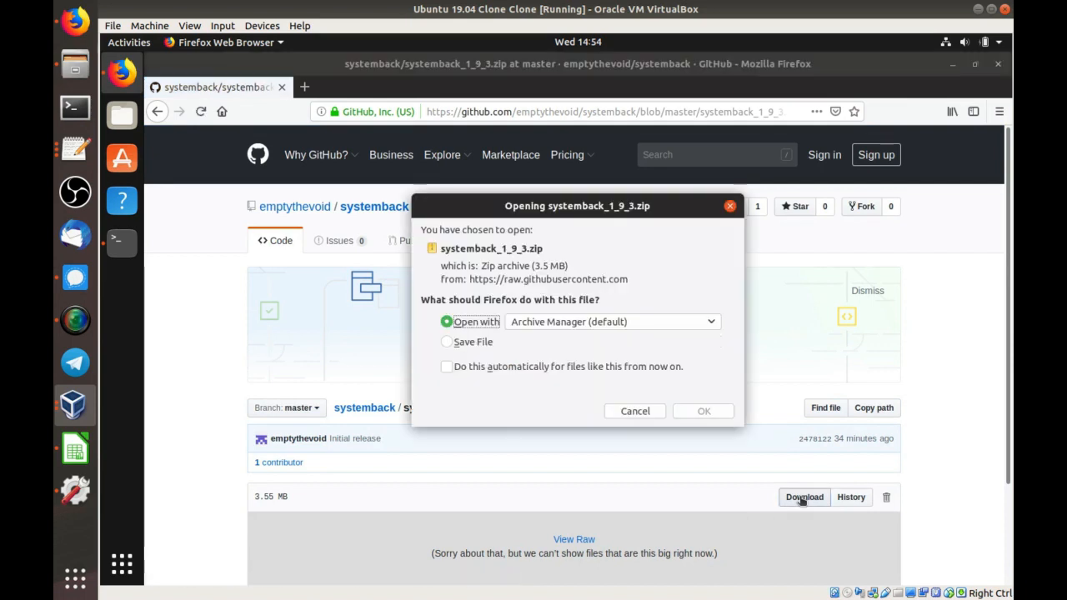
left_click(446, 342)
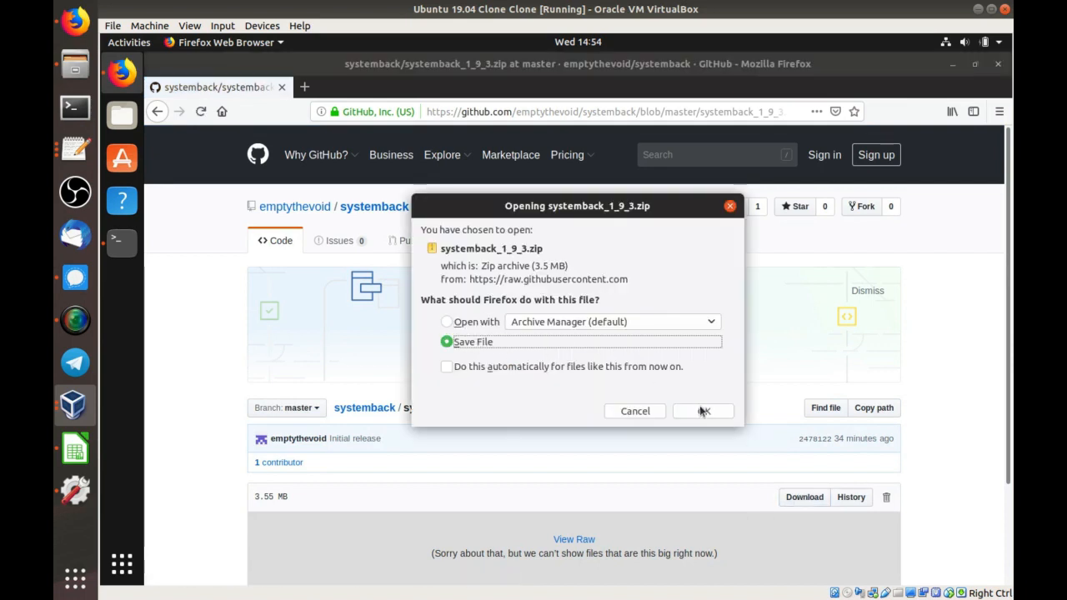
left_click(703, 411)
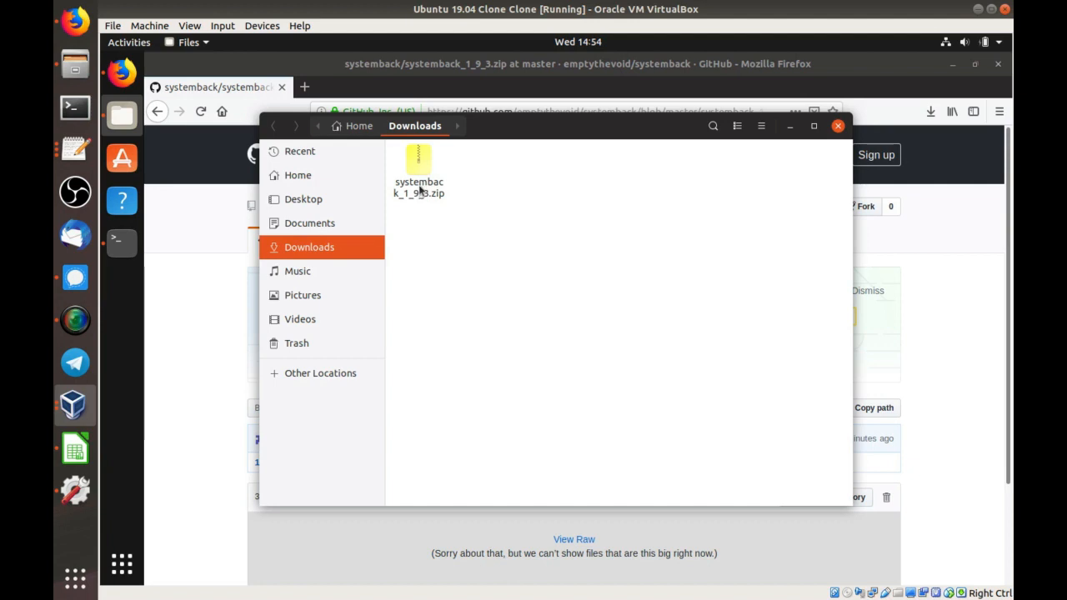
mouse_move(425, 188)
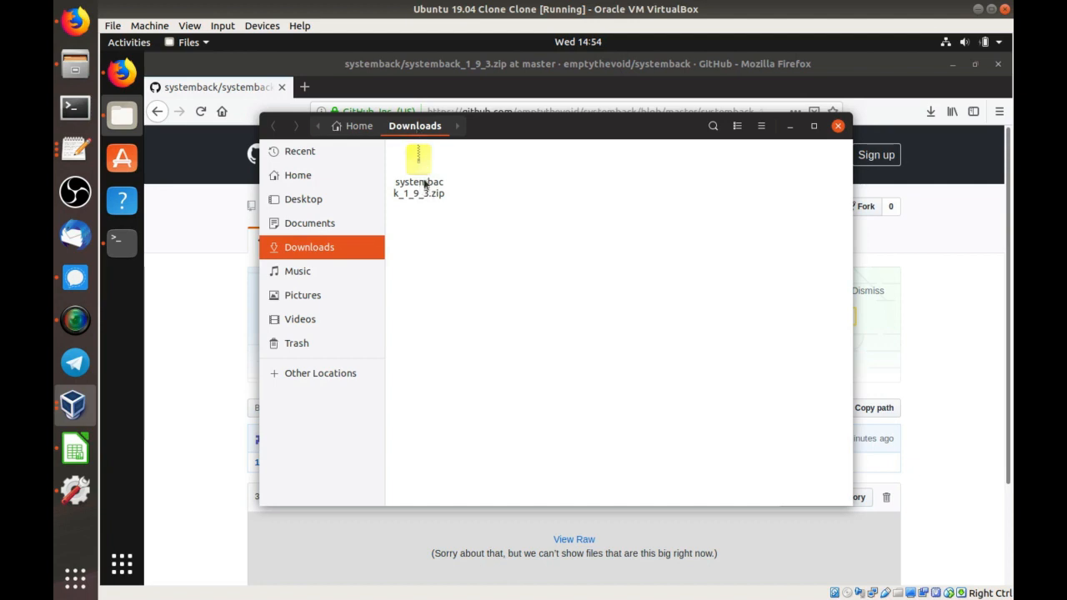
Extract the systemback zip in Downloads and open the systemback_1_9_3 folder.
right_click(419, 167)
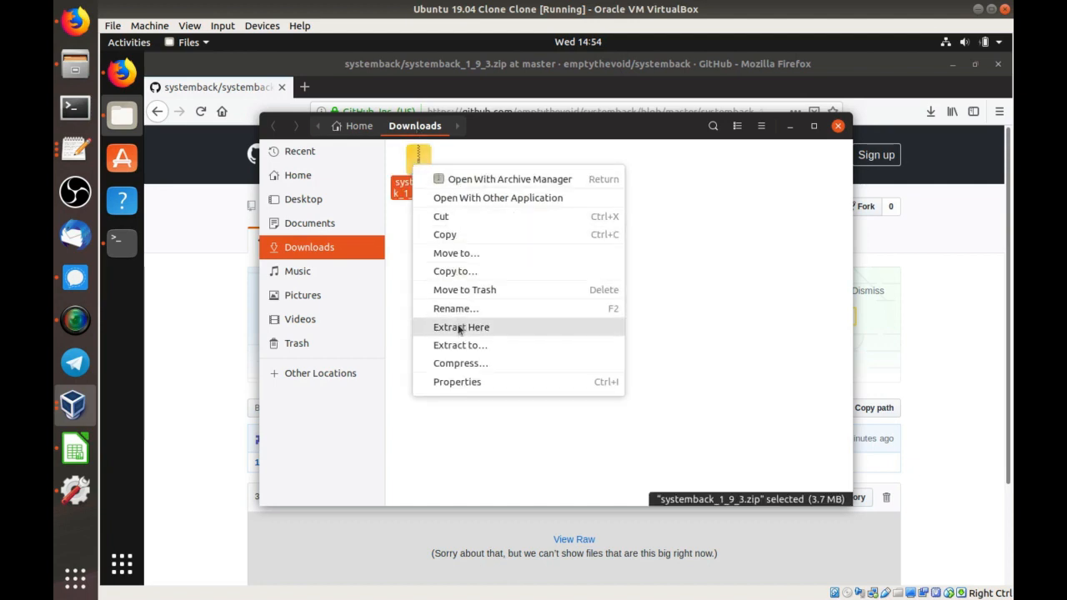
left_click(461, 327)
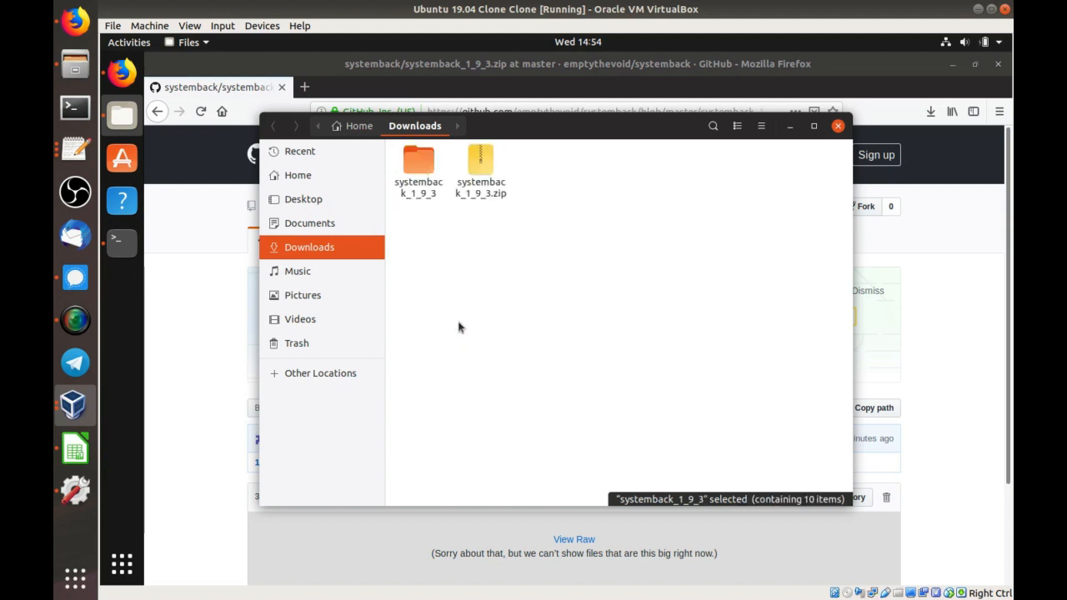
left_click(418, 166)
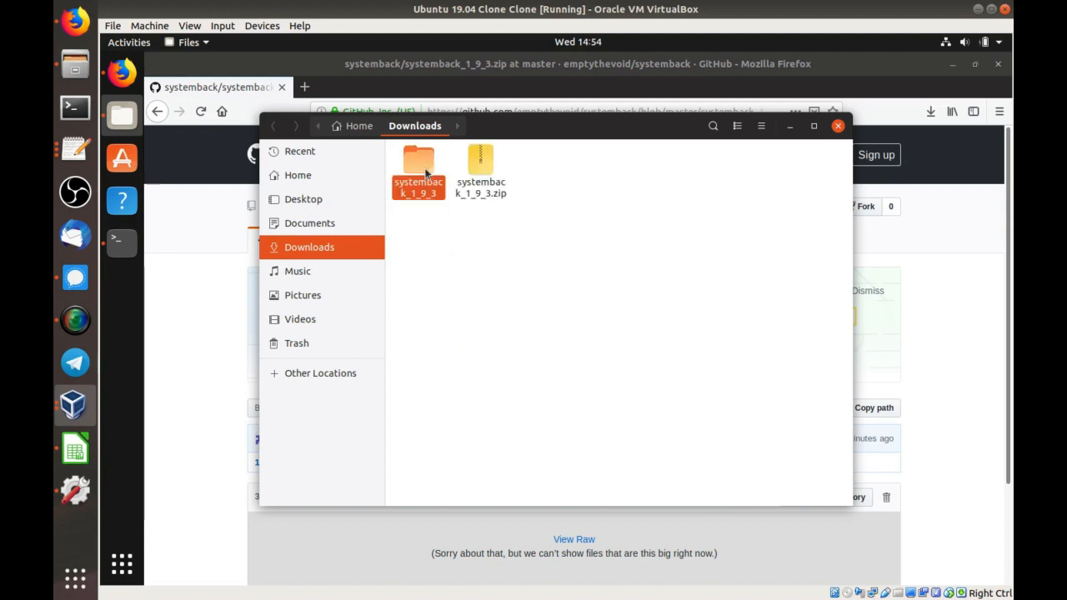
double_click(418, 167)
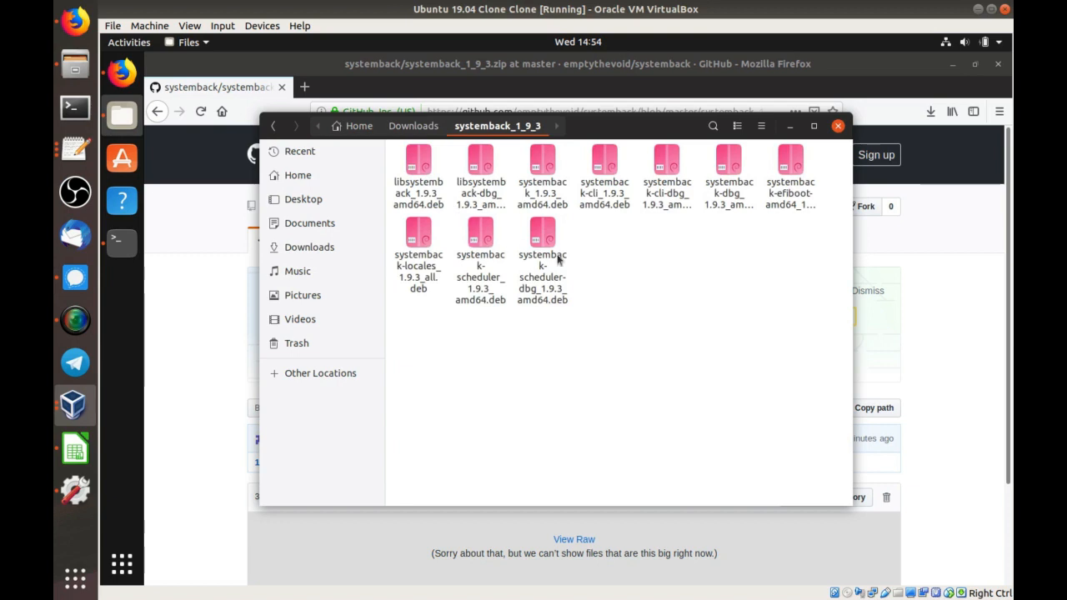
mouse_move(700, 276)
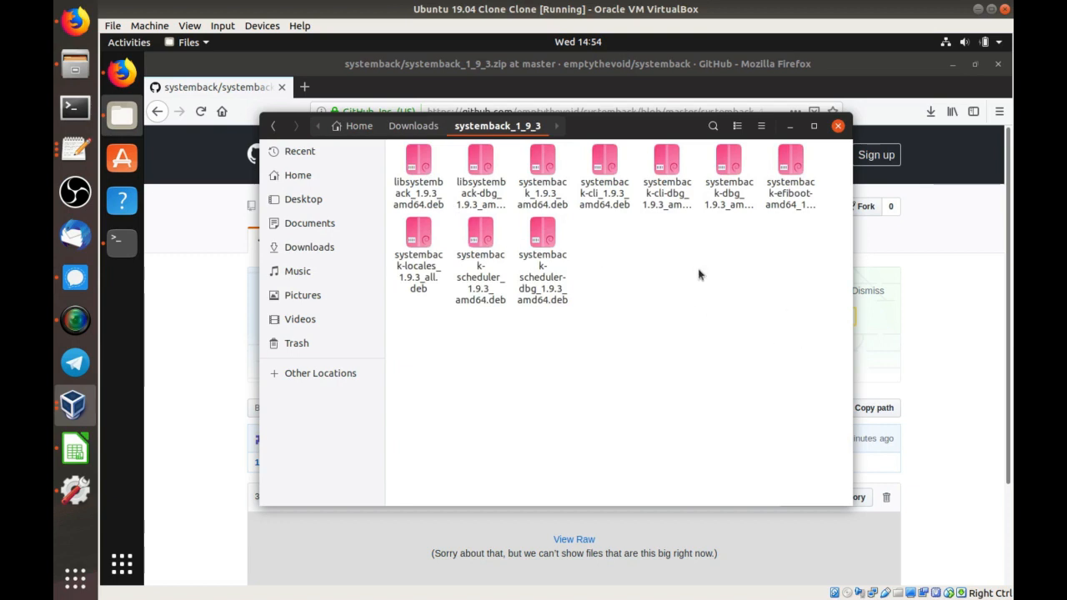
left_click(479, 175)
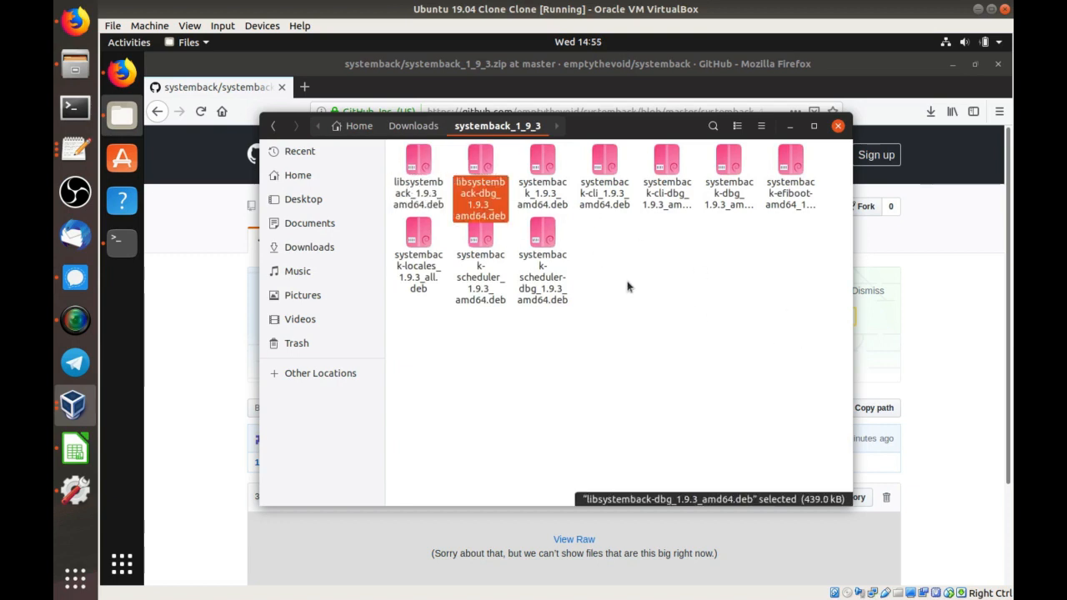
From a terminal in systemback_1_9_3, install every package with sudo dpkg -i ./*.deb.
right_click(629, 286)
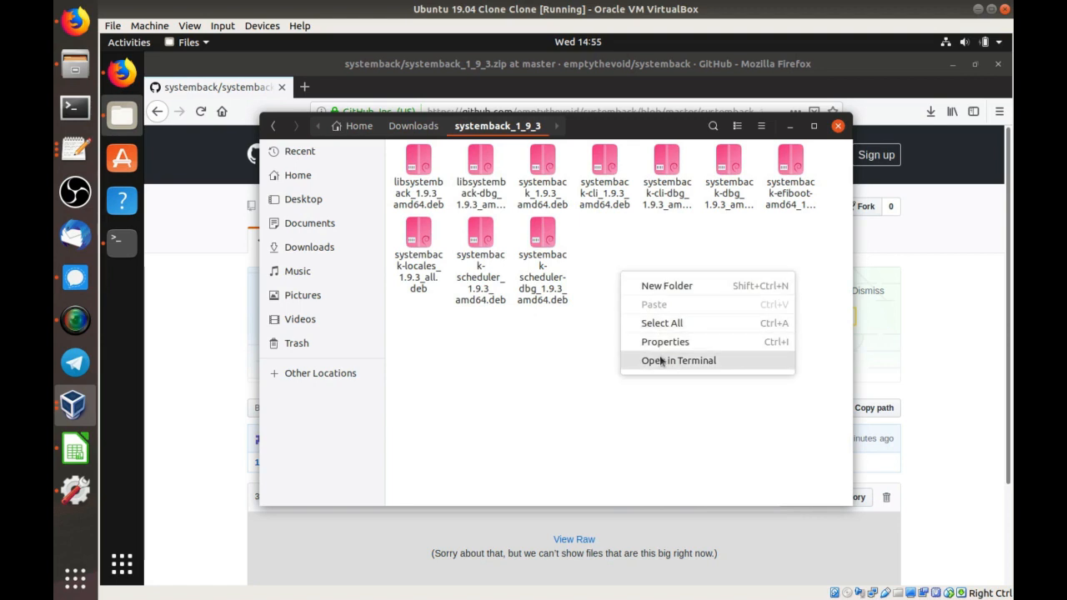
left_click(679, 360)
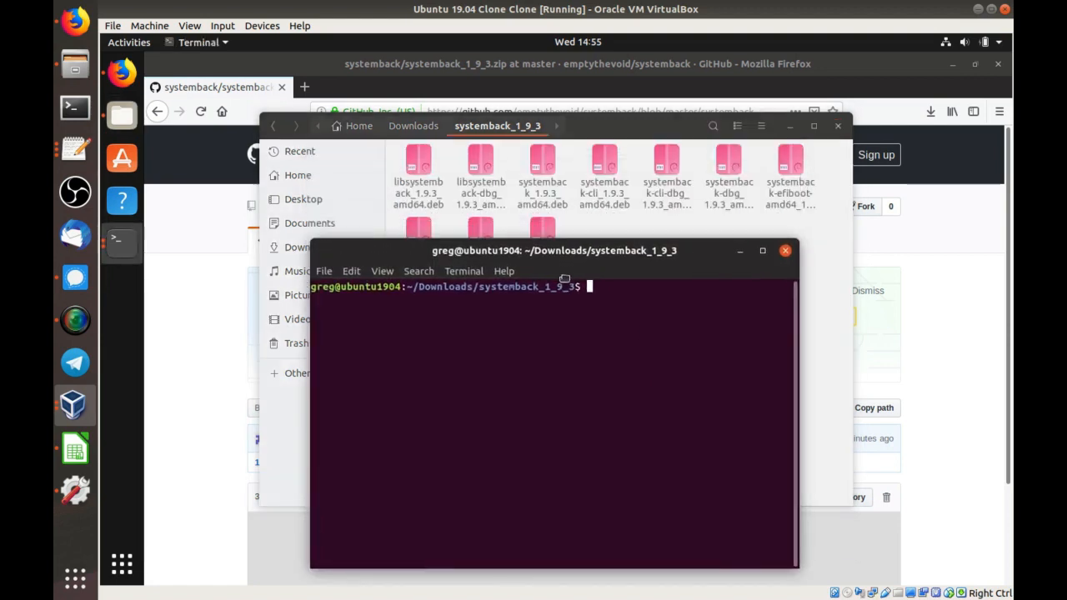
left_click_drag(554, 250, 548, 300)
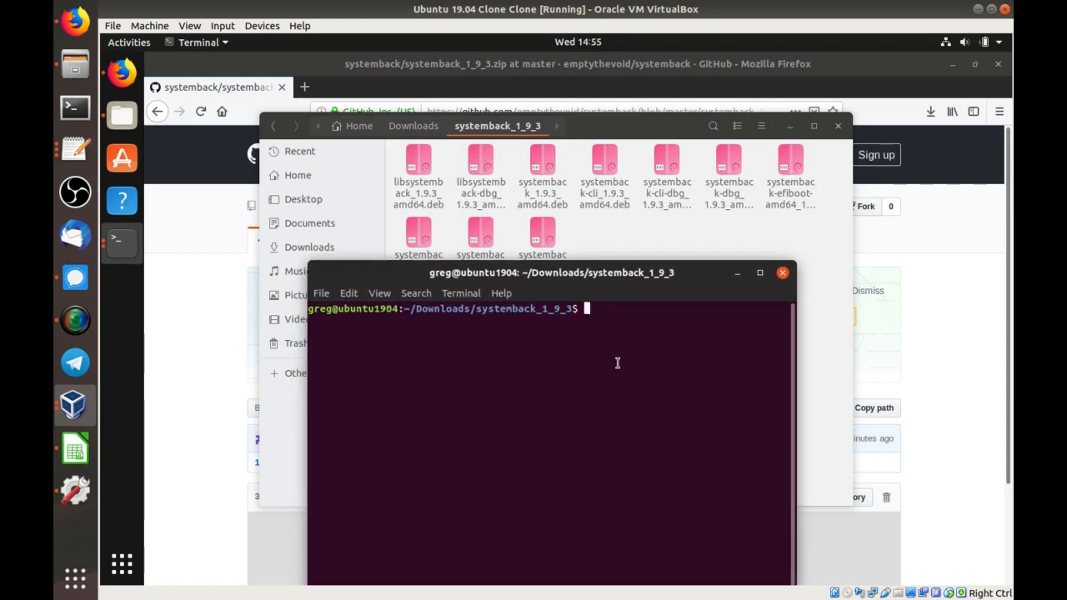
type("sudo dpkg -i ./")
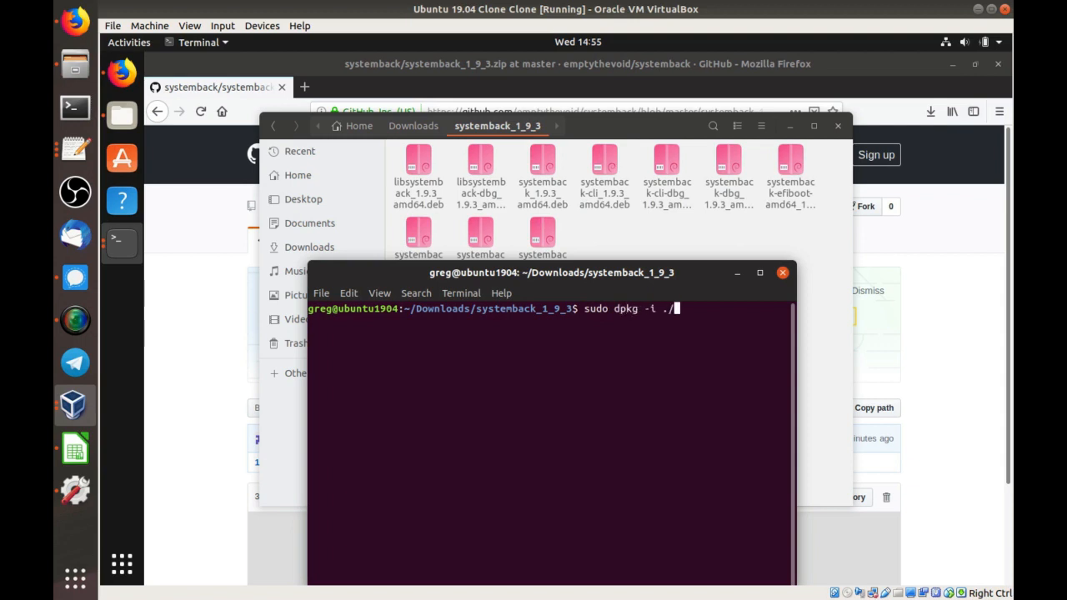
type("*.deb")
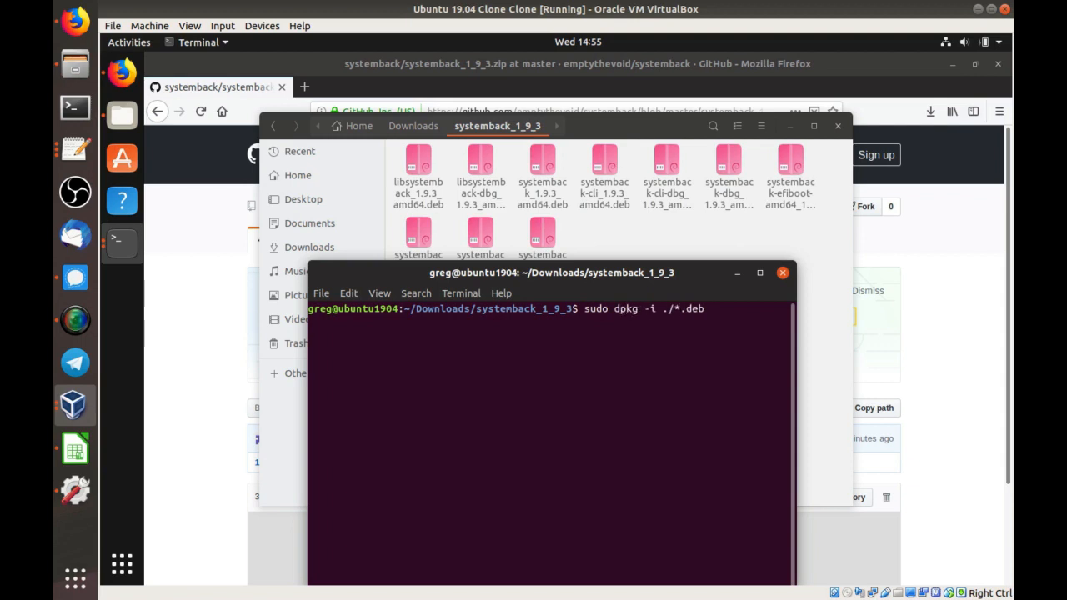
key("Return")
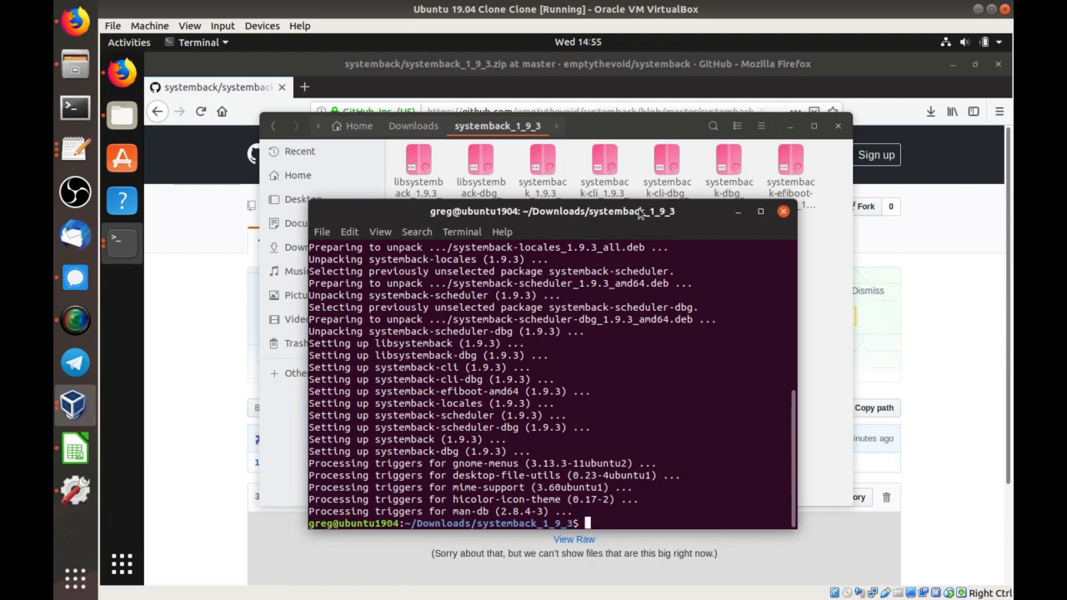
mouse_move(120, 564)
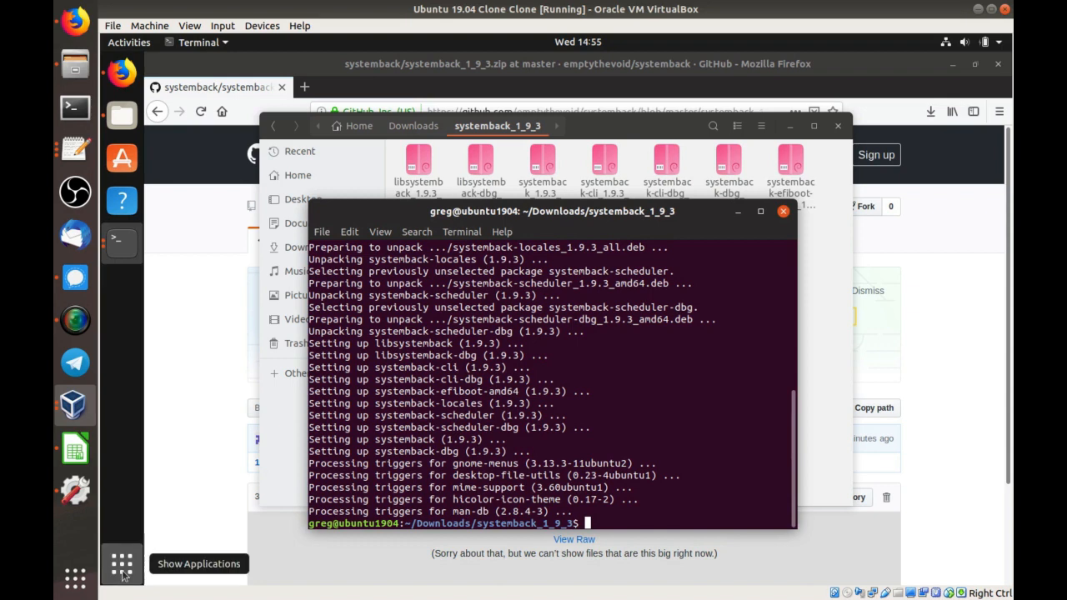
Launch Systemback from Show Applications and authenticate with the administrator password.
left_click(121, 564)
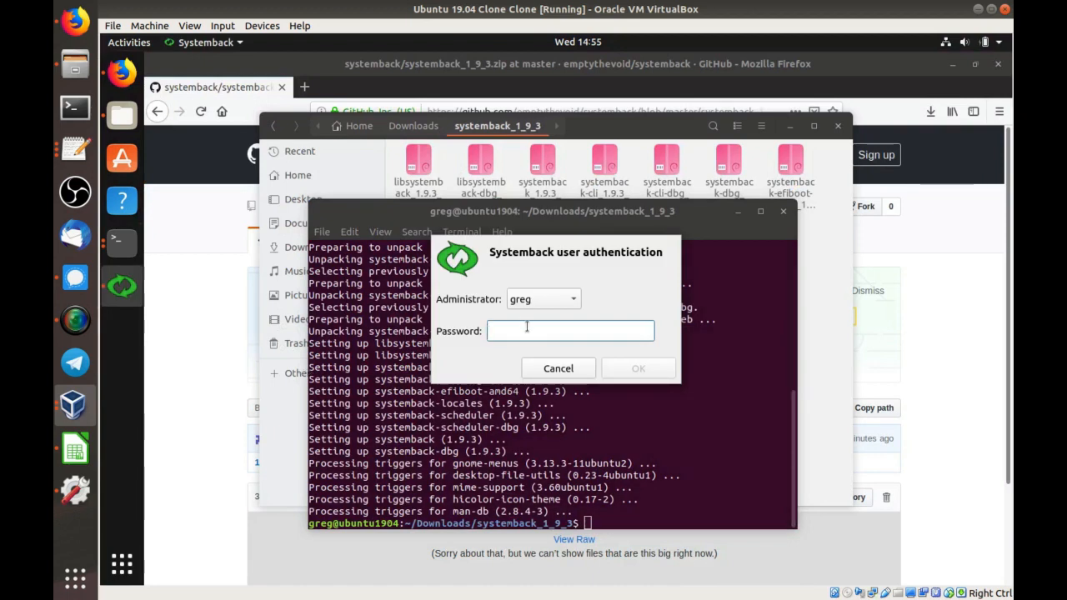
type("password")
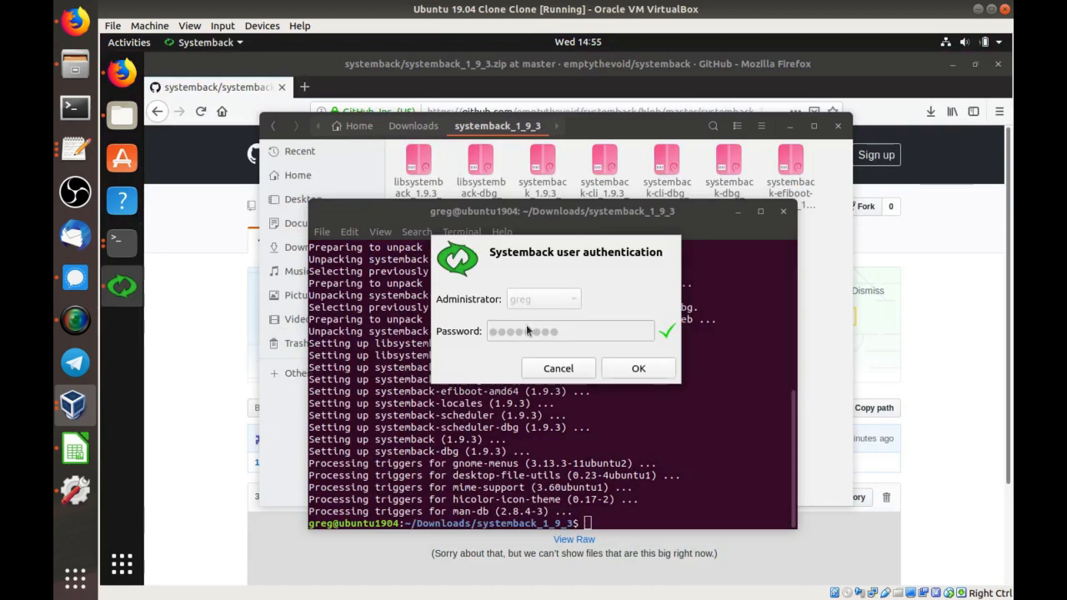
left_click(639, 369)
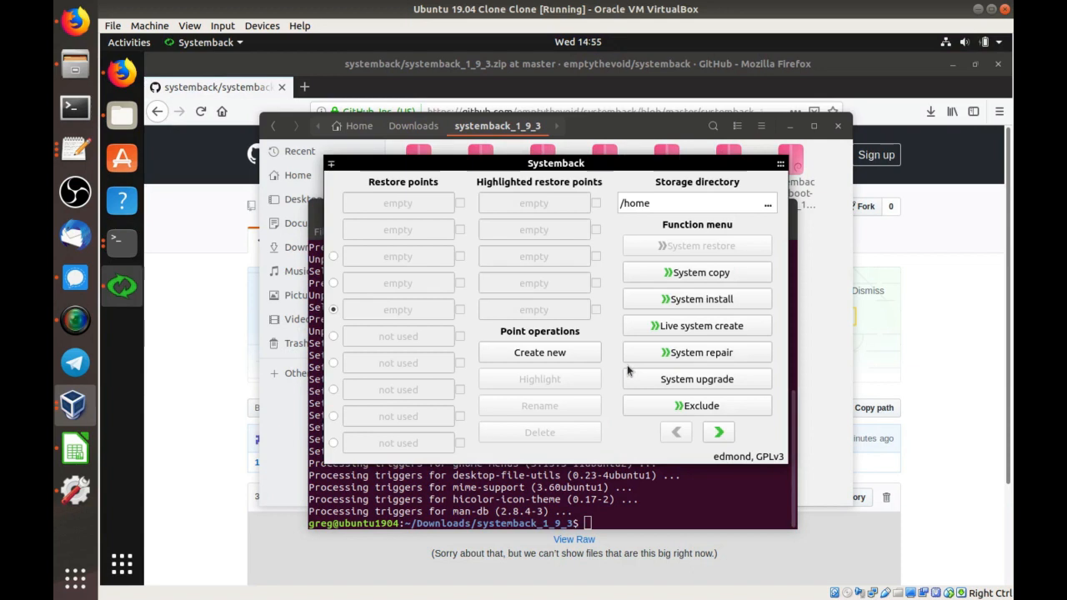
mouse_move(626, 454)
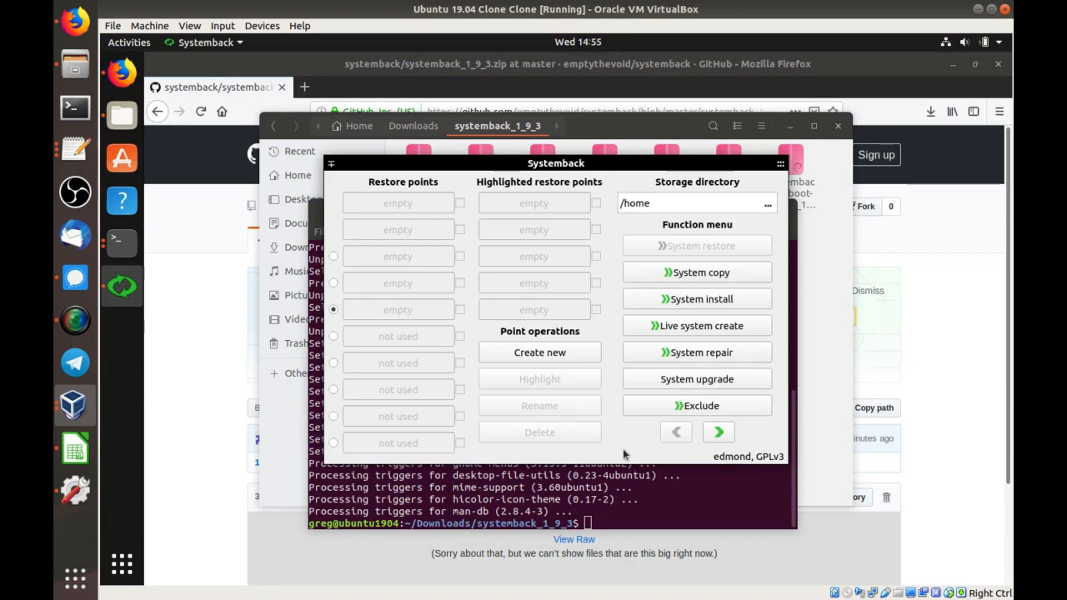